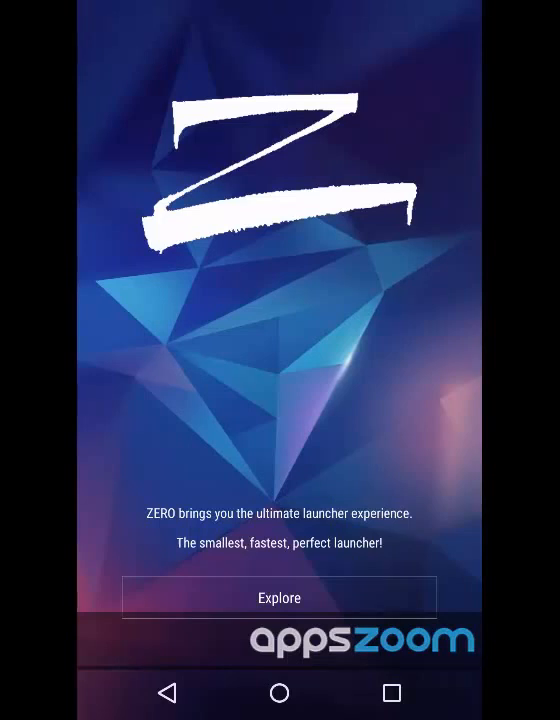
Dismiss the ZERO welcome screen via Explore to reach the launcher home screen.
left_click(280, 596)
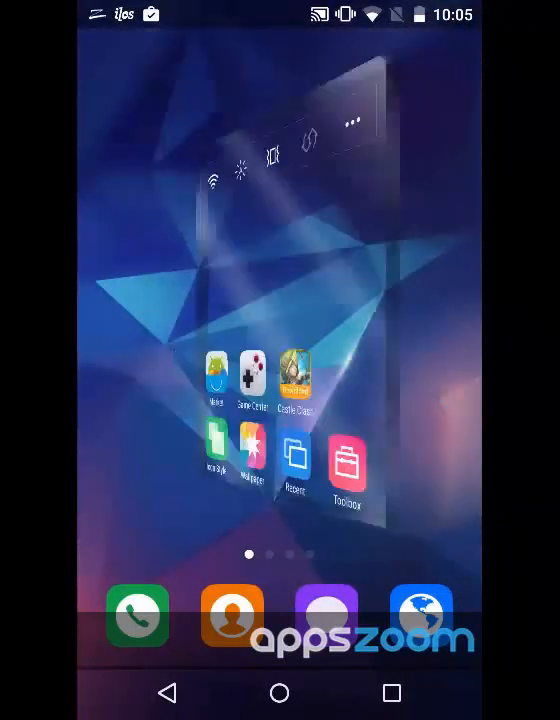
scroll("left", 3)
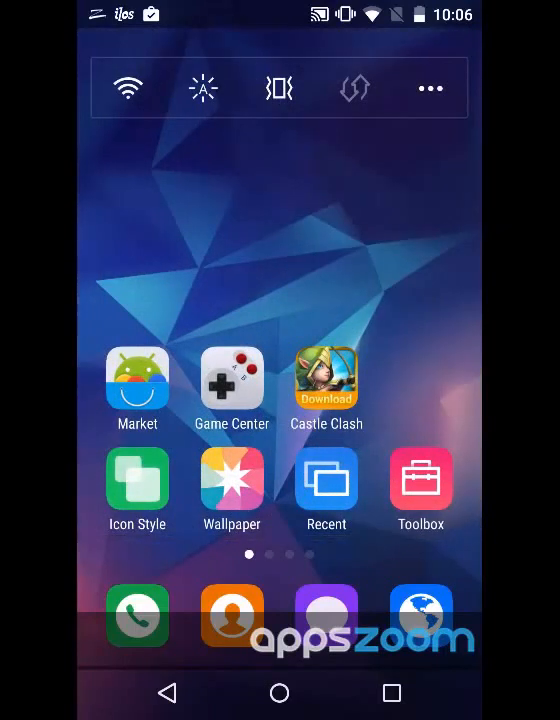
Enter the Customize store on its Wallpaper collection from the home screen.
left_click(326, 384)
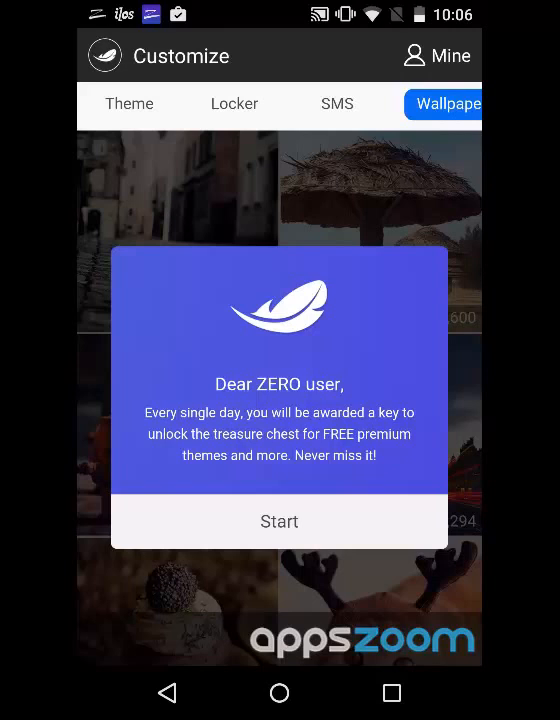
Dismiss the daily reward popup, find Black Hole in the list, download it and apply it as wallpaper.
left_click(280, 520)
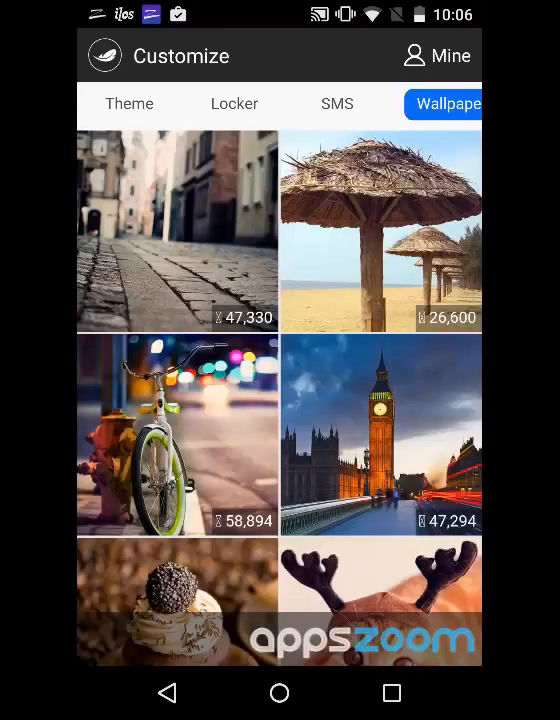
scroll("down", 3)
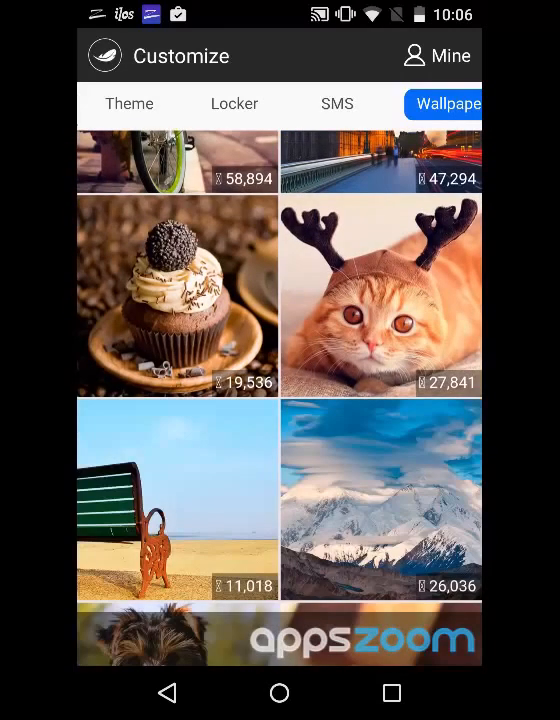
scroll("down", 3)
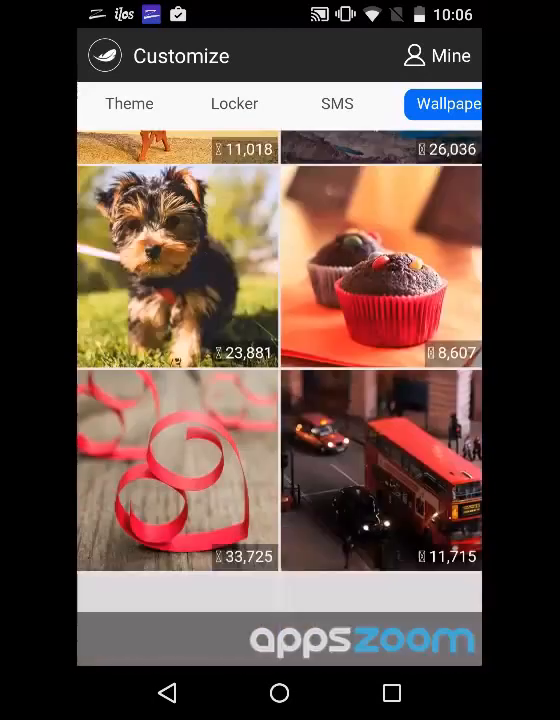
scroll("down", 3)
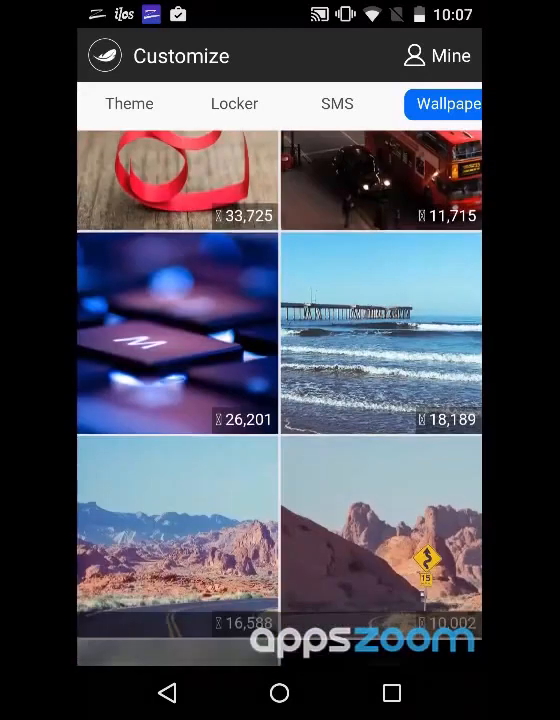
scroll("down", 3)
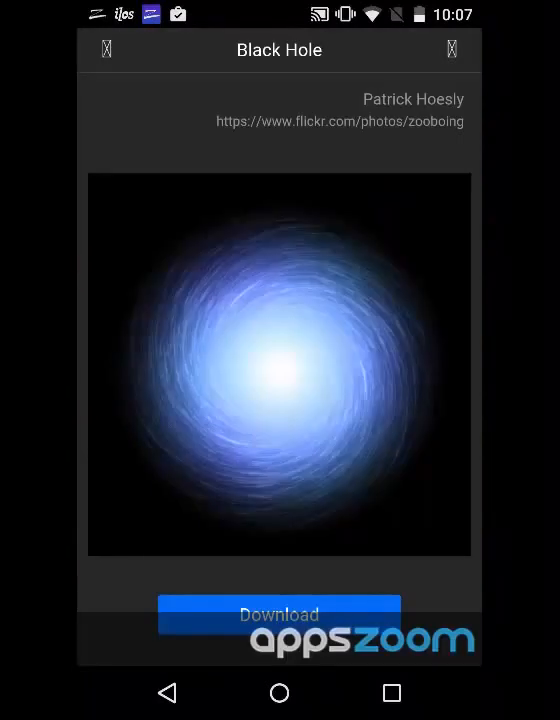
left_click(280, 614)
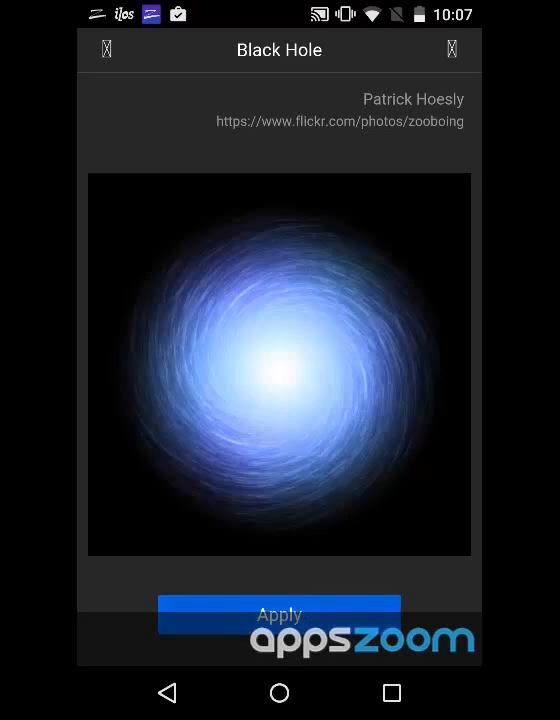
left_click(280, 614)
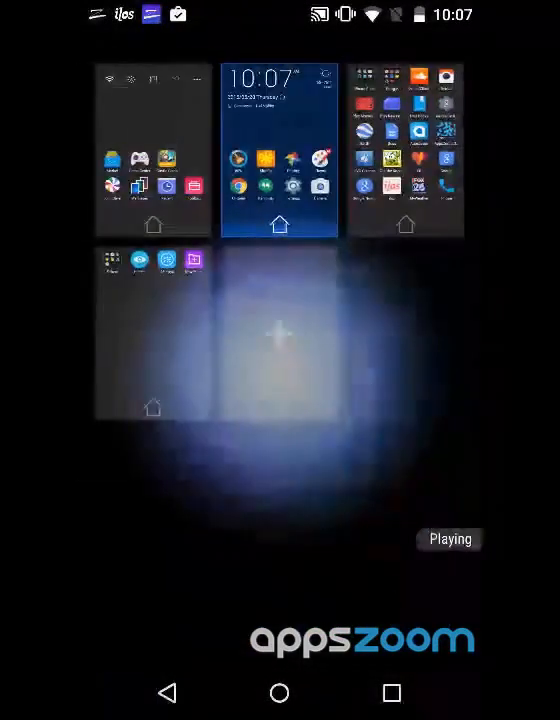
Return to a home screen page from the overview and start the One-Finger Swipe gesture tutorial.
left_click(278, 150)
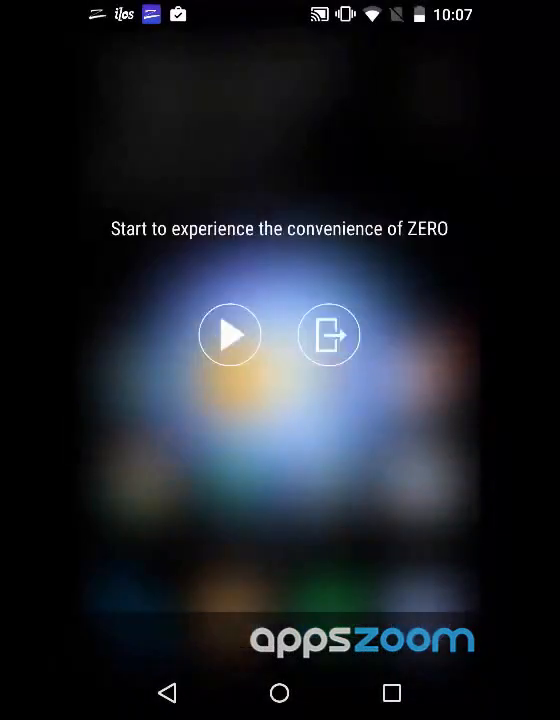
left_click(228, 334)
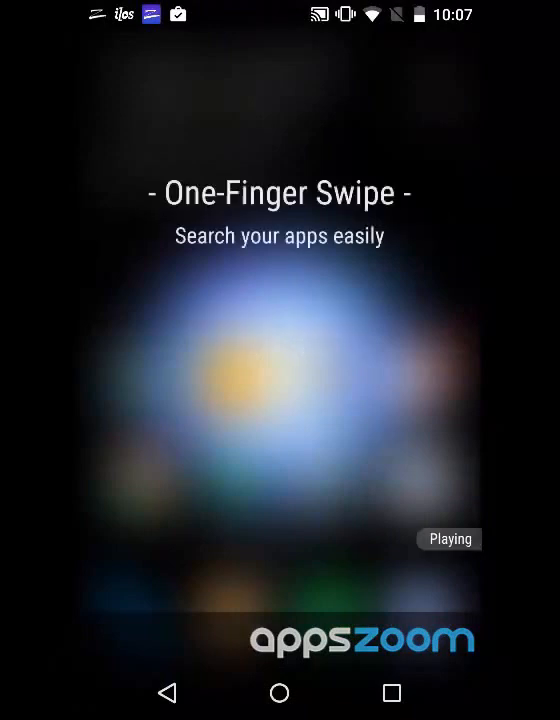